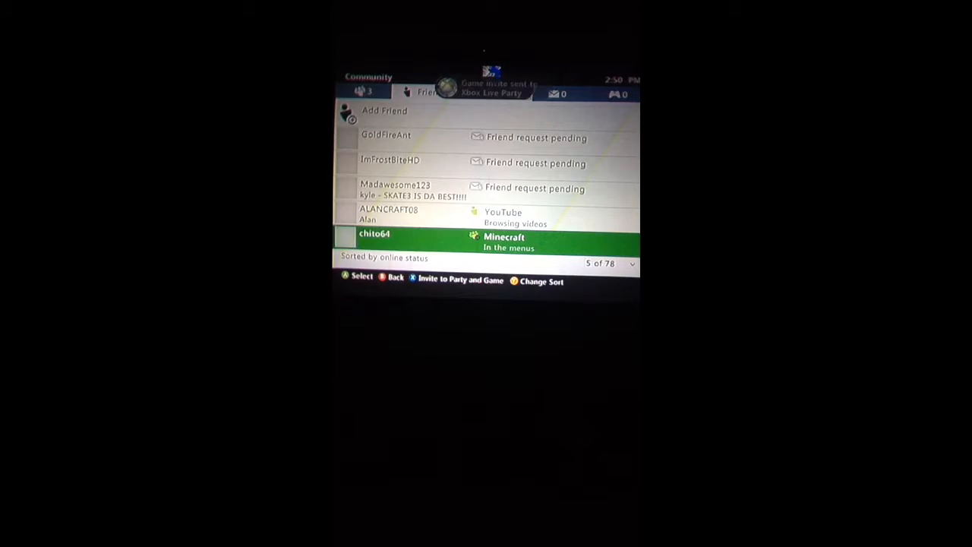
- Scroll down through the online friends list, inviting each friend to the party and game
{"action": "scroll", "scroll_direction": "down", "scroll_amount": 3}
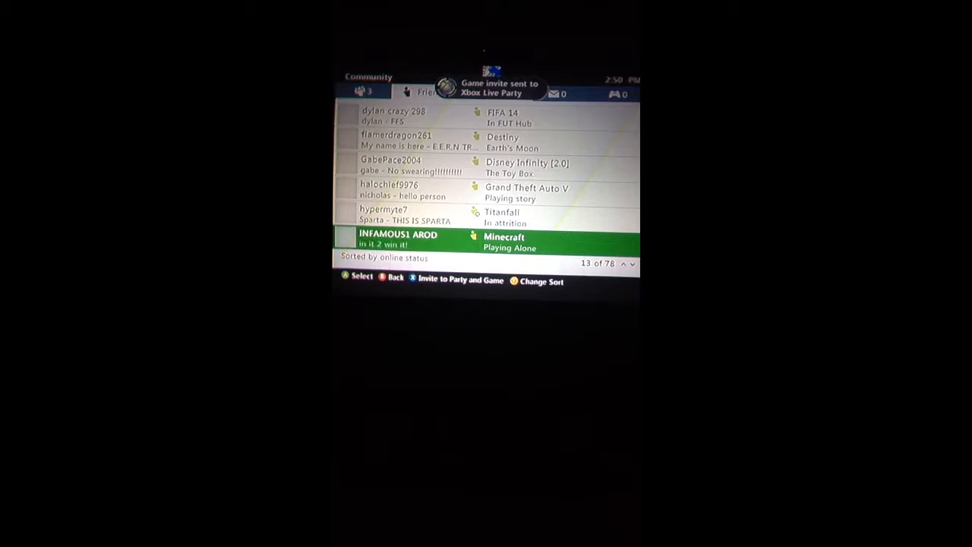
{"action": "scroll", "scroll_direction": "down", "scroll_amount": 3}
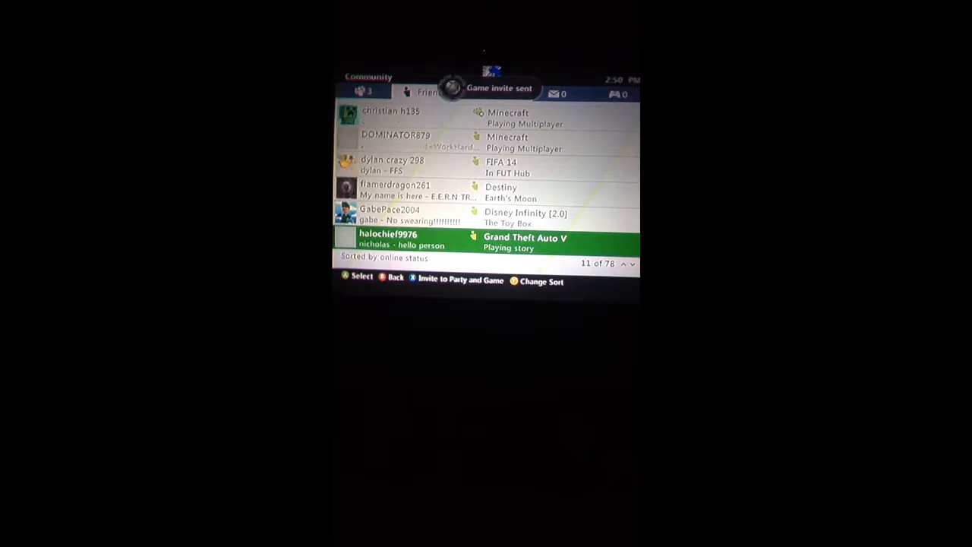
{"action": "scroll", "scroll_direction": "down", "scroll_amount": 3}
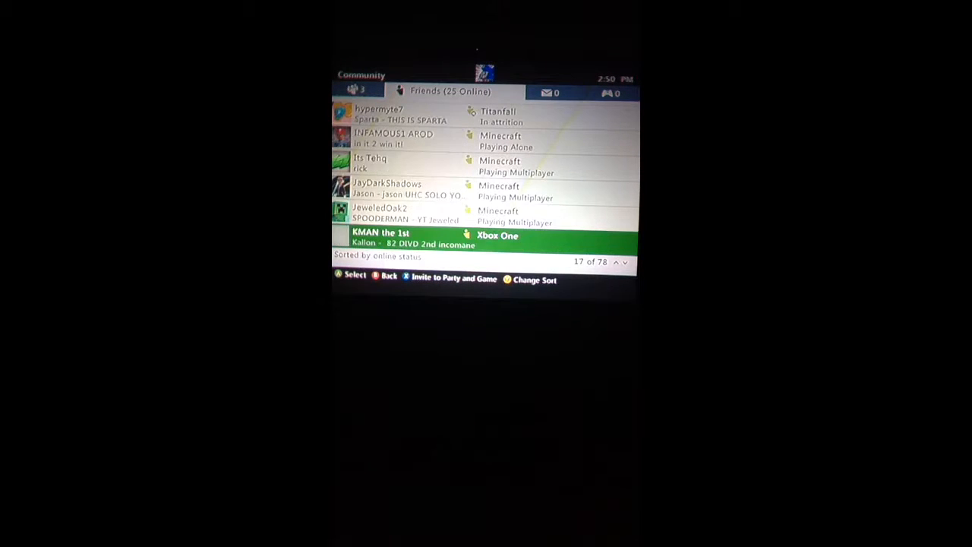
- Leave the friends list and return to the snowy Minecraft world by the crafting table
{"action": "left_click", "coordinate": [388, 214]}
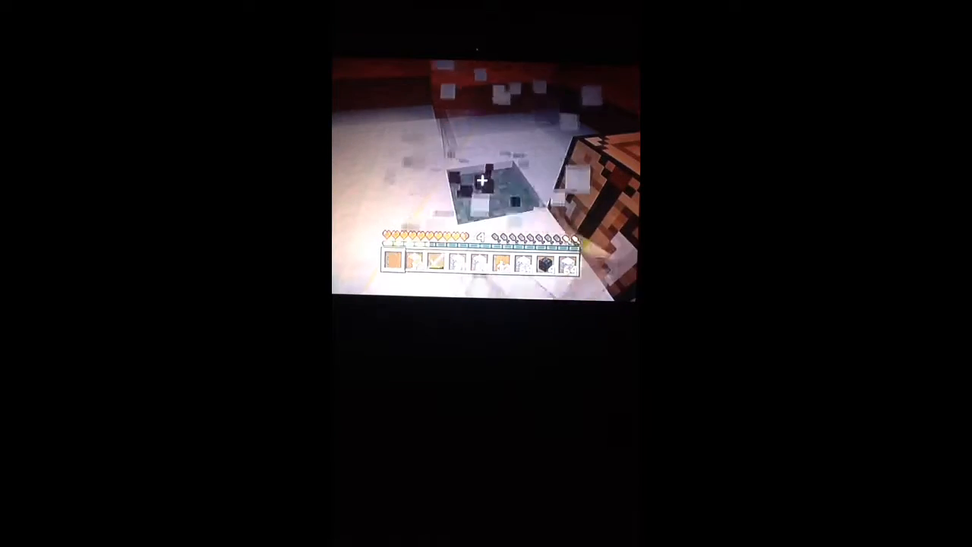
- Bring up the online friends list over the game, showing 26 friends online
{"action": "key", "text": "e"}
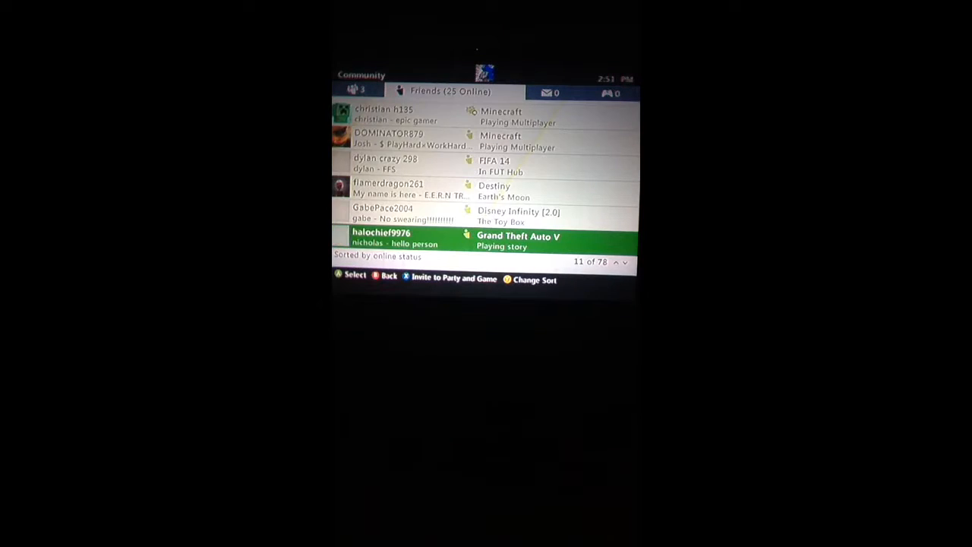
{"action": "scroll", "scroll_direction": "down", "scroll_amount": 3}
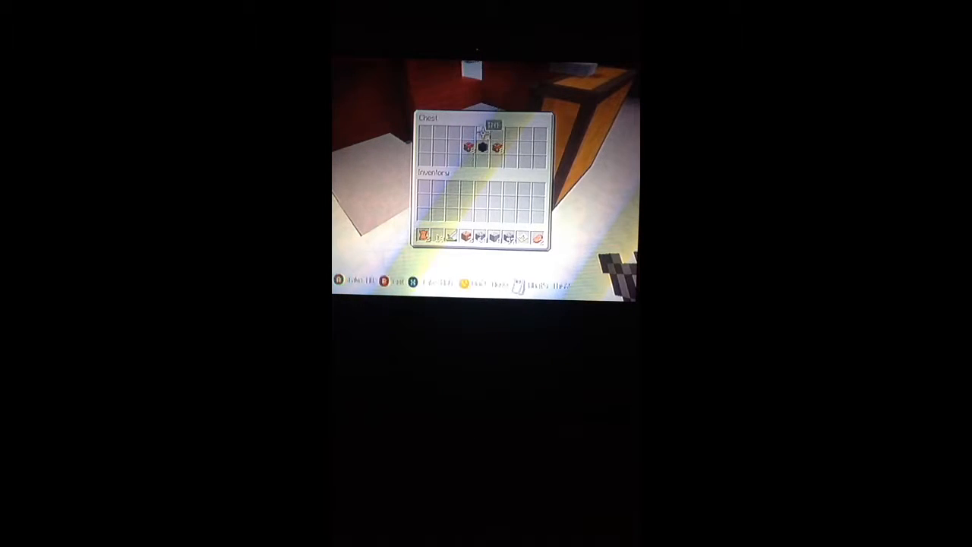
- Close the chest and face the crafting table and two furnaces in the base
{"action": "key", "text": "Escape"}
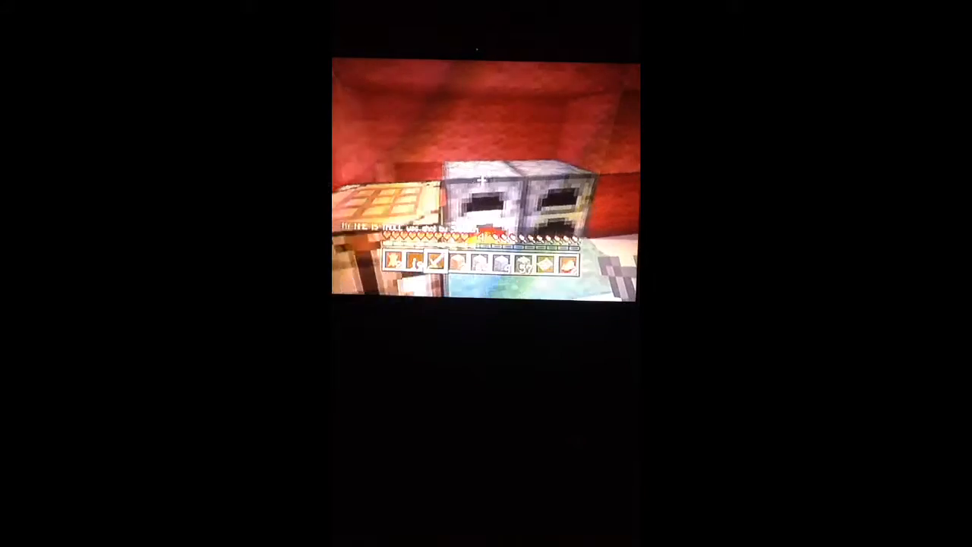
- Use the furnace and load coal into its fuel slot
{"action": "left_click", "coordinate": [483, 179]}
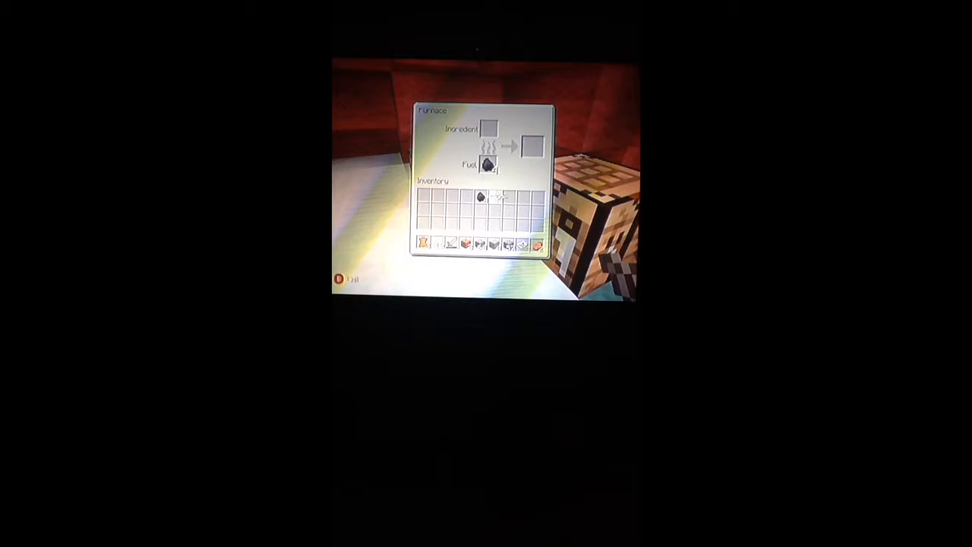
- Close the furnace screen, leaving the furnace lit and burning
{"action": "key", "text": "Escape"}
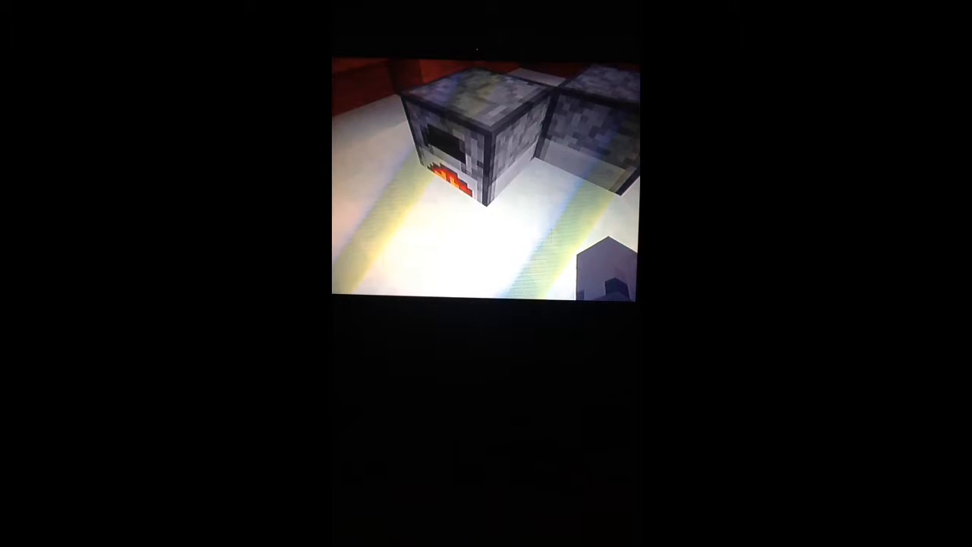
- Bring up the crafting menu on the Structures category with the Oak Wood Planks recipe
{"action": "key", "text": "e"}
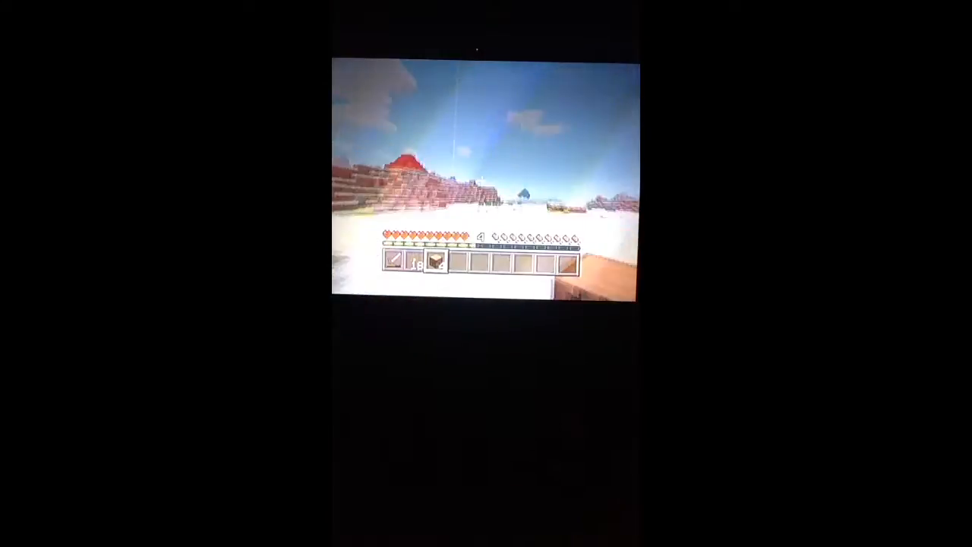
{"action": "mouse_move", "coordinate": [486, 175]}
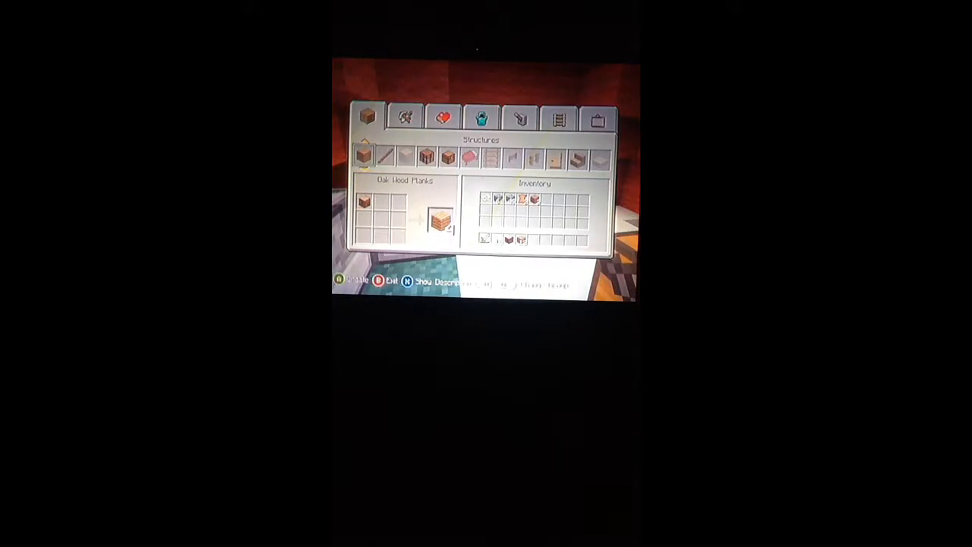
- Close the crafting screen and bring up Host Options with fire spread and TNT off
{"action": "left_click", "coordinate": [404, 116]}
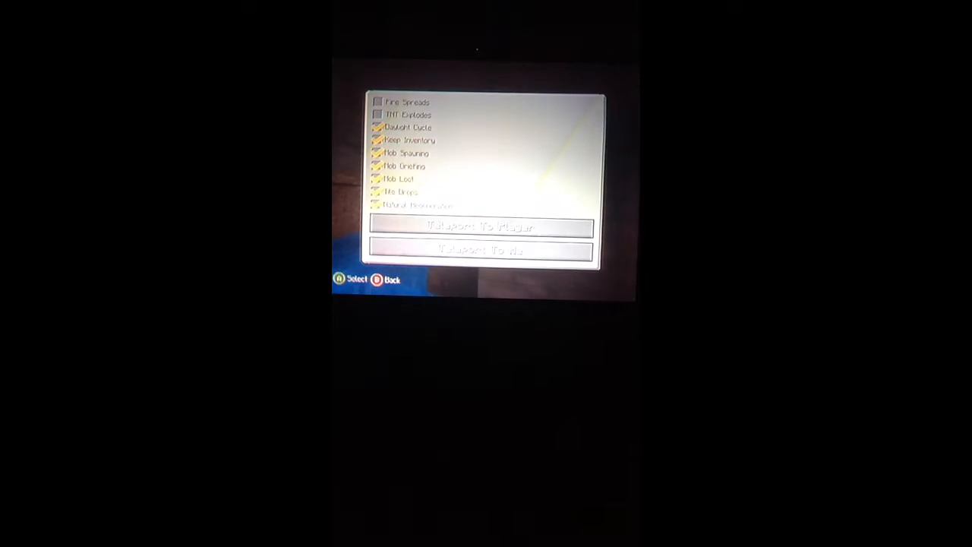
- Dismiss Host Options and head into the stone cave holding the stone pickaxe
{"action": "left_click", "coordinate": [480, 226]}
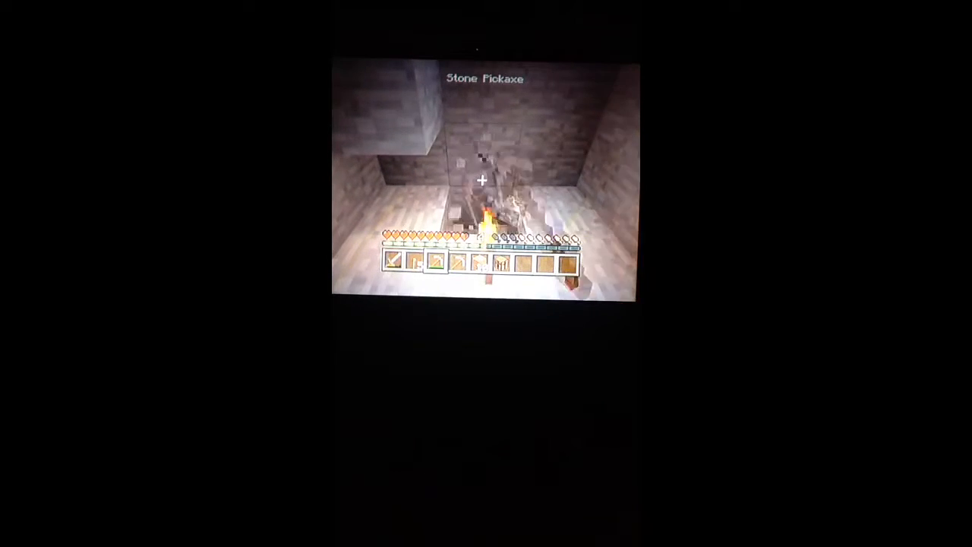
{"action": "key", "text": "e"}
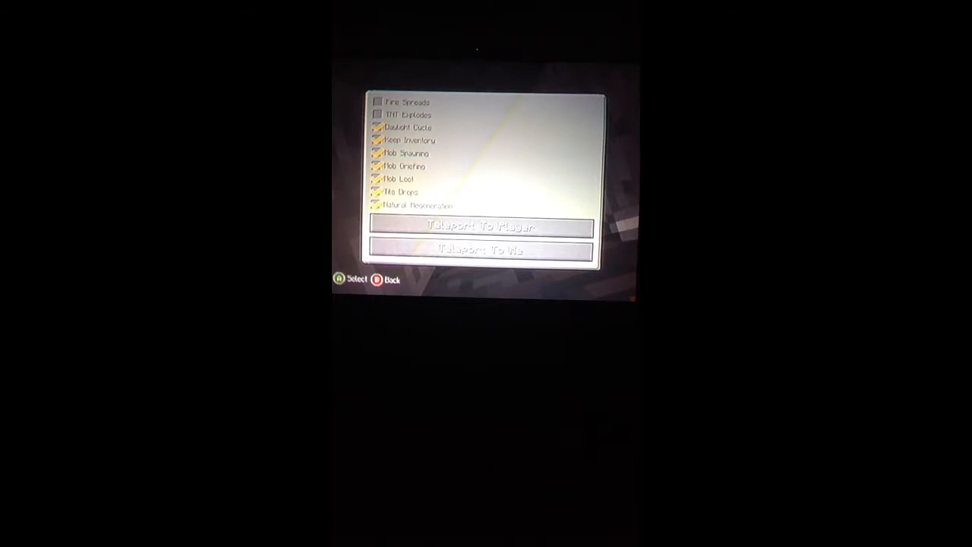
- Close the Host Options panel and bring up the crafting table screen
{"action": "left_click", "coordinate": [483, 225]}
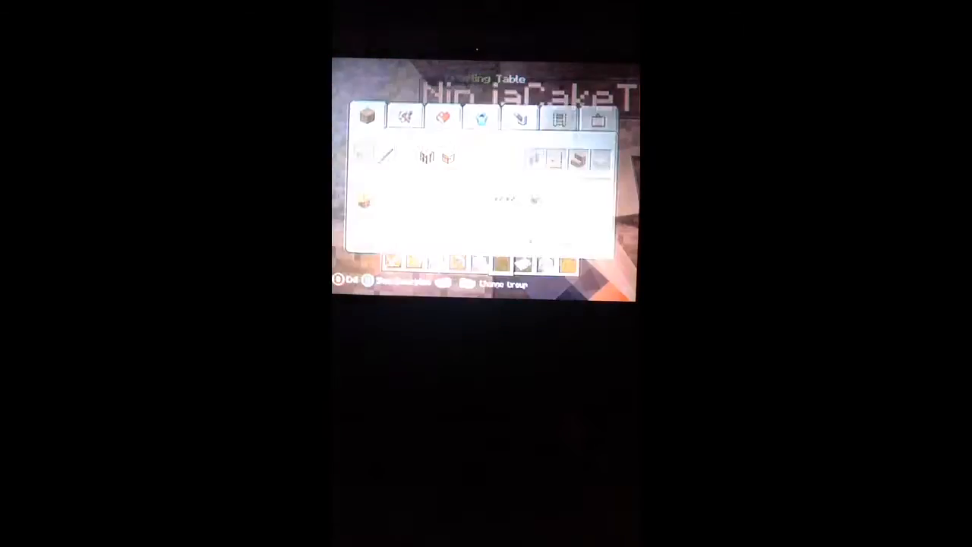
- Leave the crafting menu and return to the torch-lit stone tunnel
{"action": "key", "text": "Escape"}
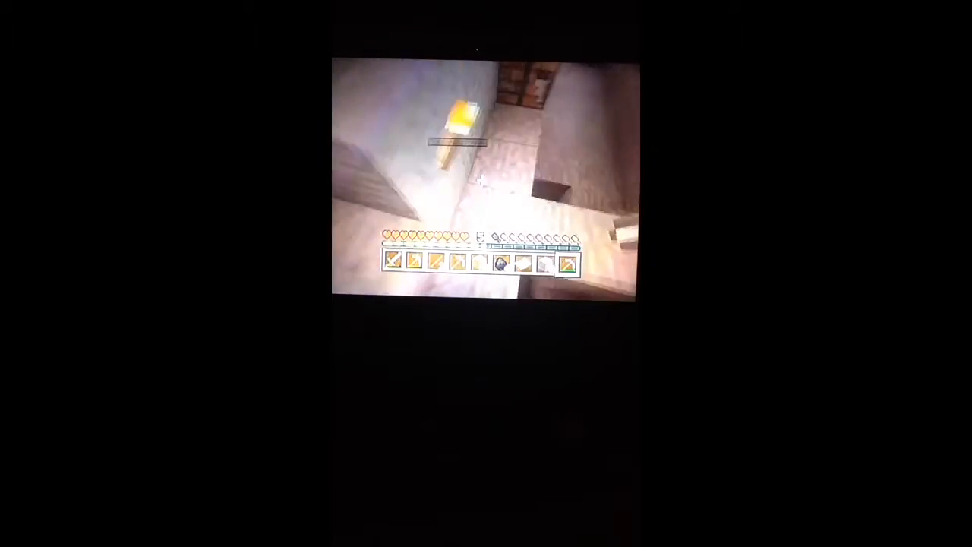
- Toggle the inventory while digging down through the cave toward the lava pool
{"action": "key", "text": "e"}
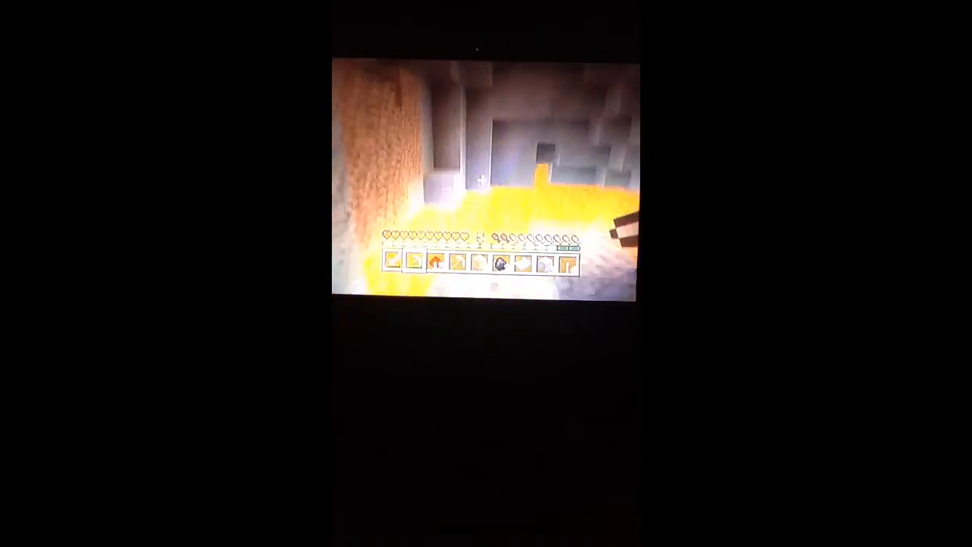
- Bring up the inventory screen beside the large lava pool
{"action": "key", "text": "e"}
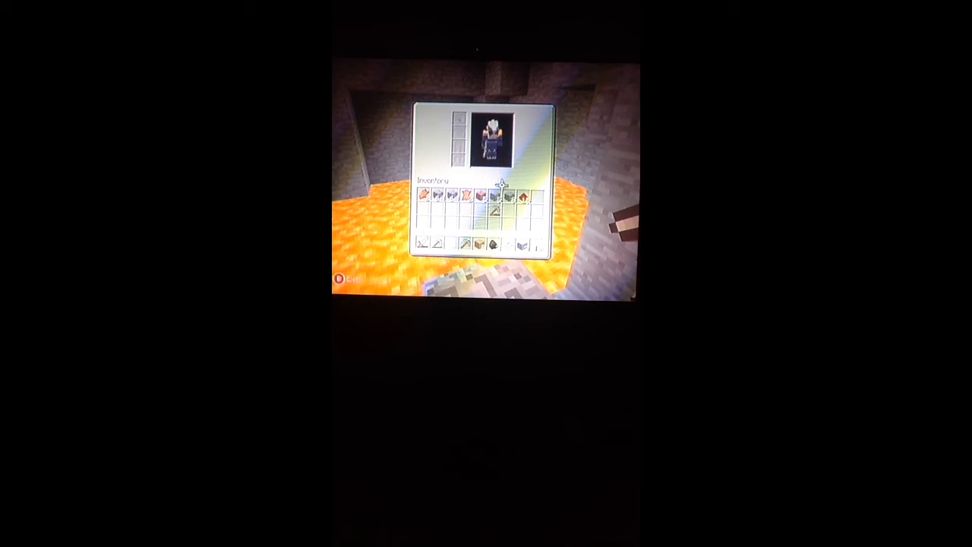